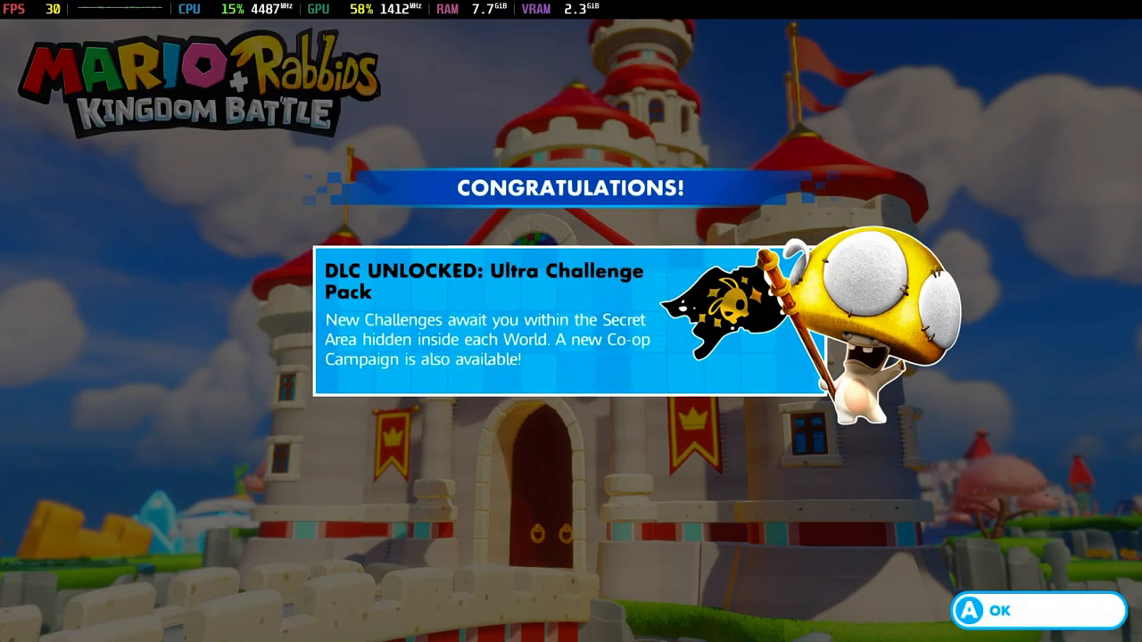
- Acknowledge the unlocked Ultra Challenge Pack popup and choose the story mode from the main menu
{"action": "left_click", "coordinate": [1001, 610]}
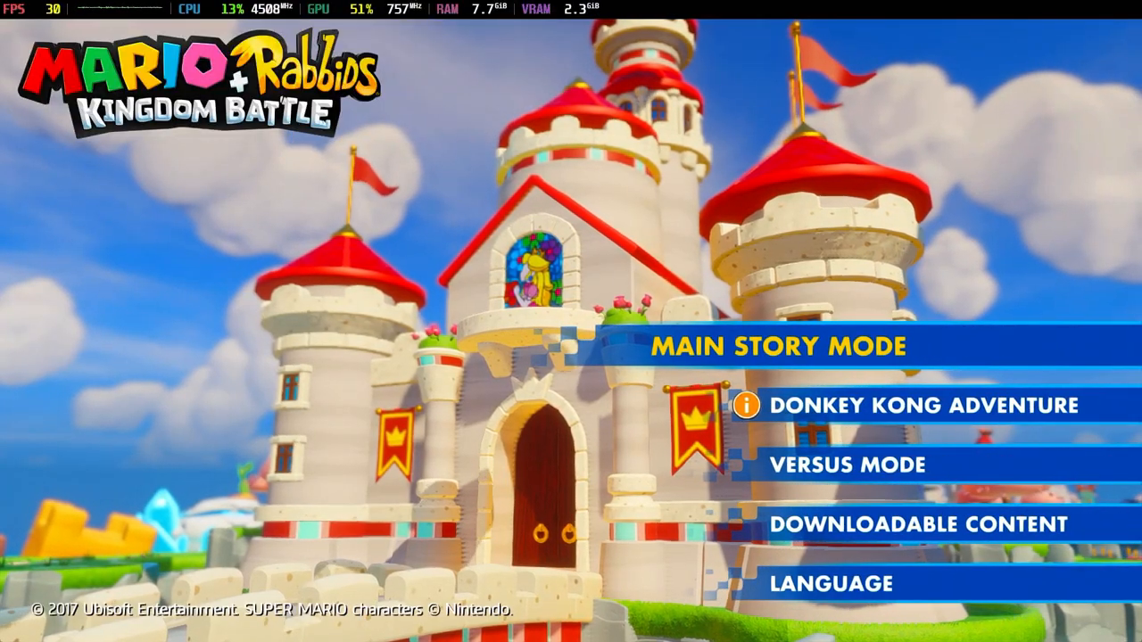
{"action": "left_click", "coordinate": [785, 346]}
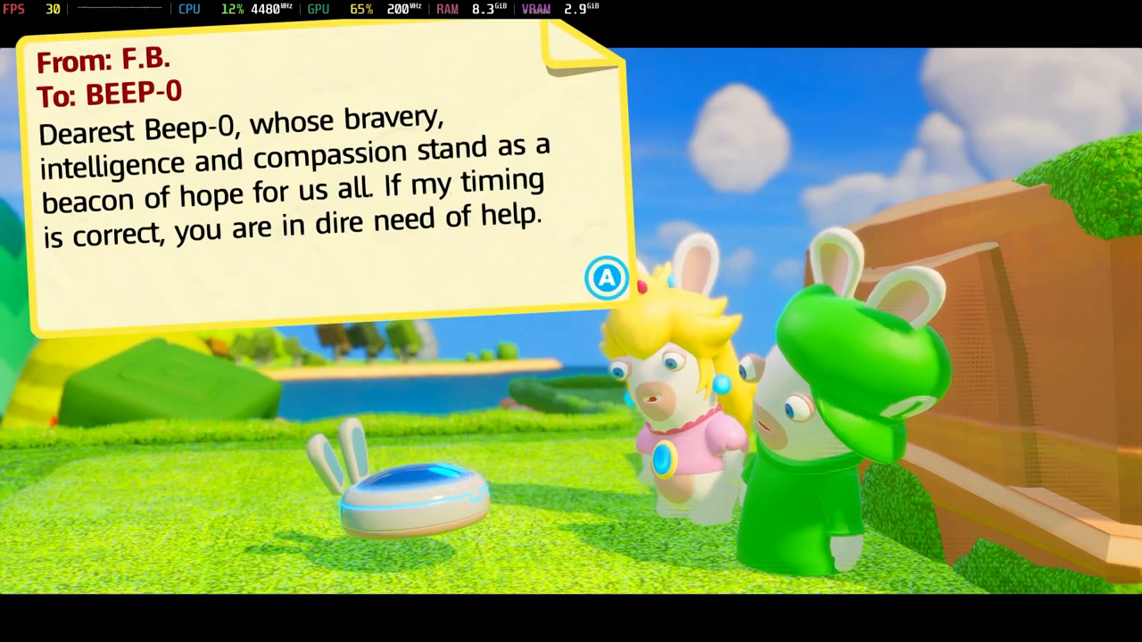
{"action": "left_click", "coordinate": [606, 279]}
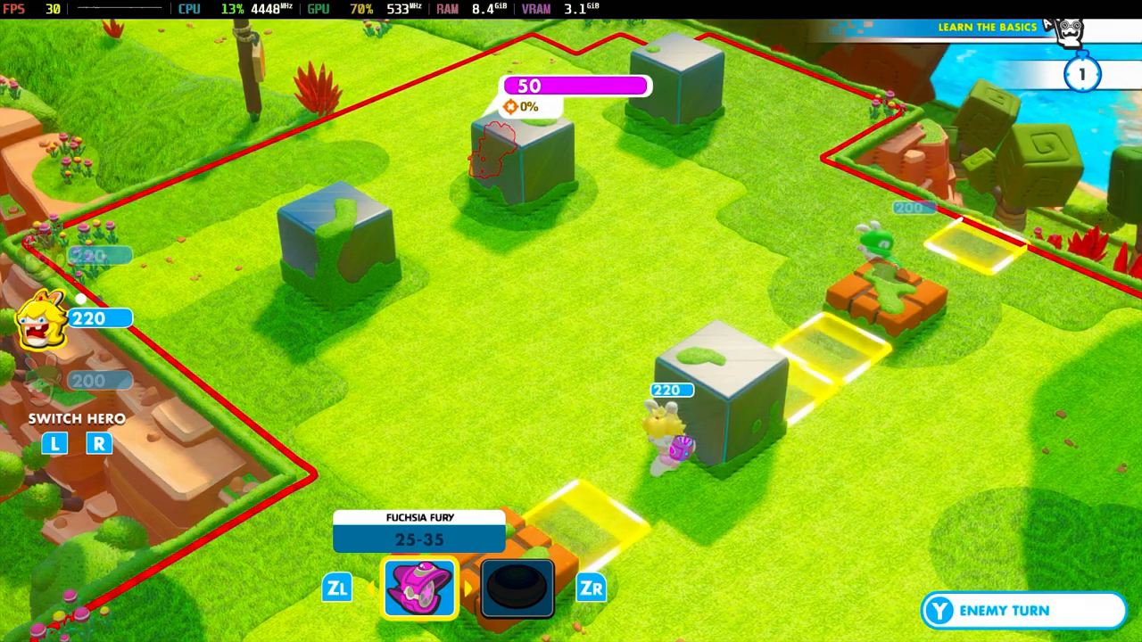
- Request an Enemy Turn to bring up the pass-turn confirmation with the 50-health target untouched
{"action": "left_click", "coordinate": [1006, 610]}
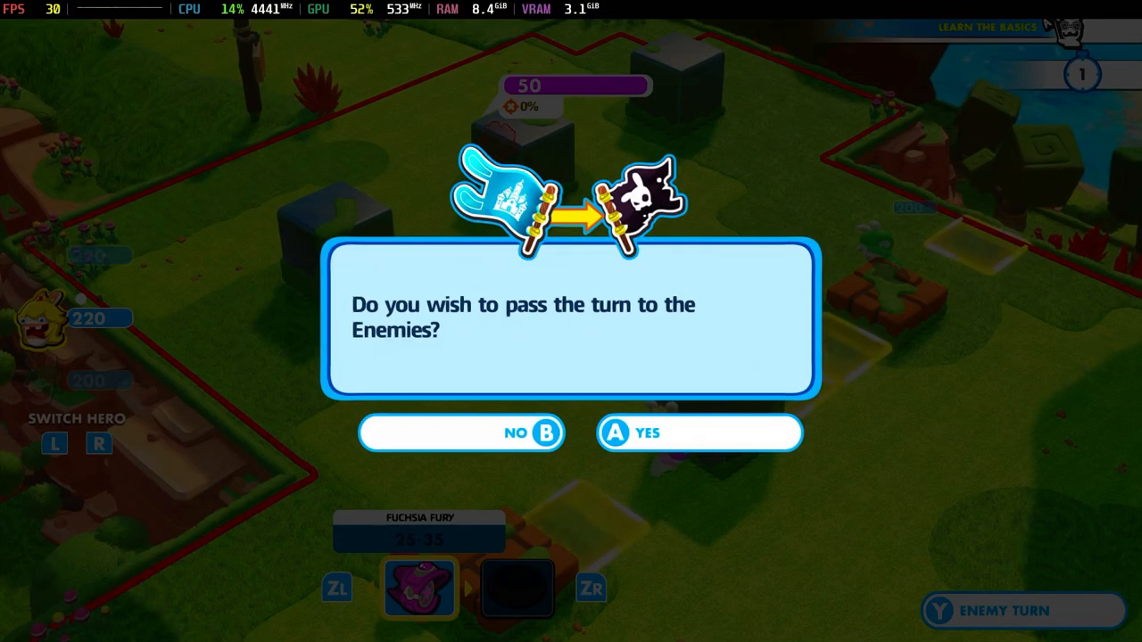